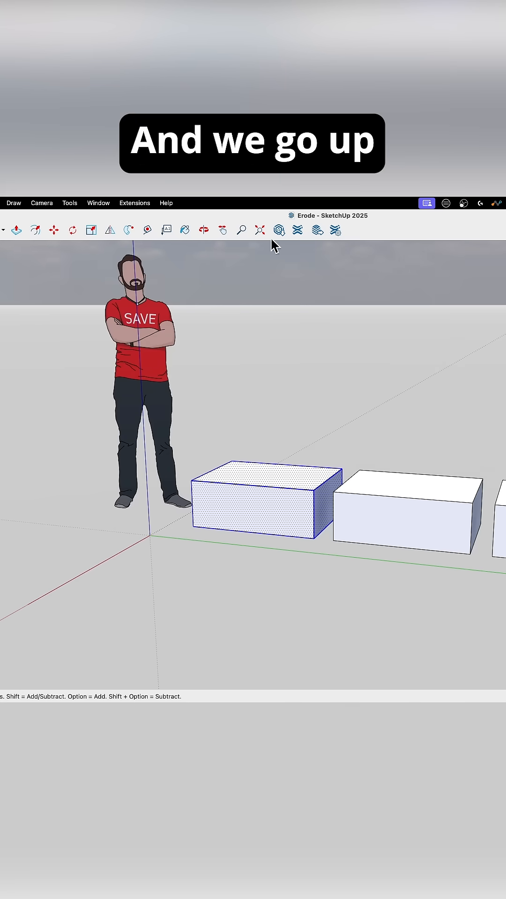
Show the list of installed extensions with the first box selected
{"action": "left_click", "coordinate": [133, 202]}
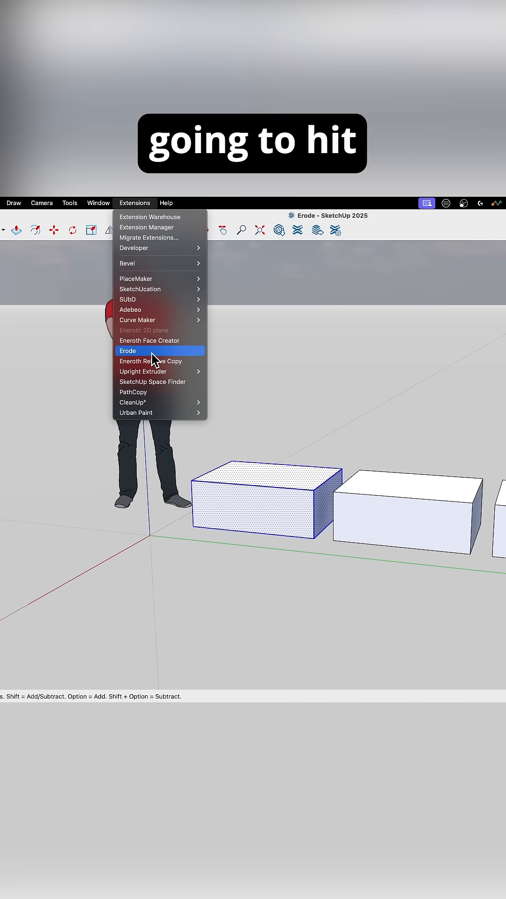
Launch Erode on the box, showing Iterations 2, Pointyness 0.5 and no Move
{"action": "left_click", "coordinate": [127, 350]}
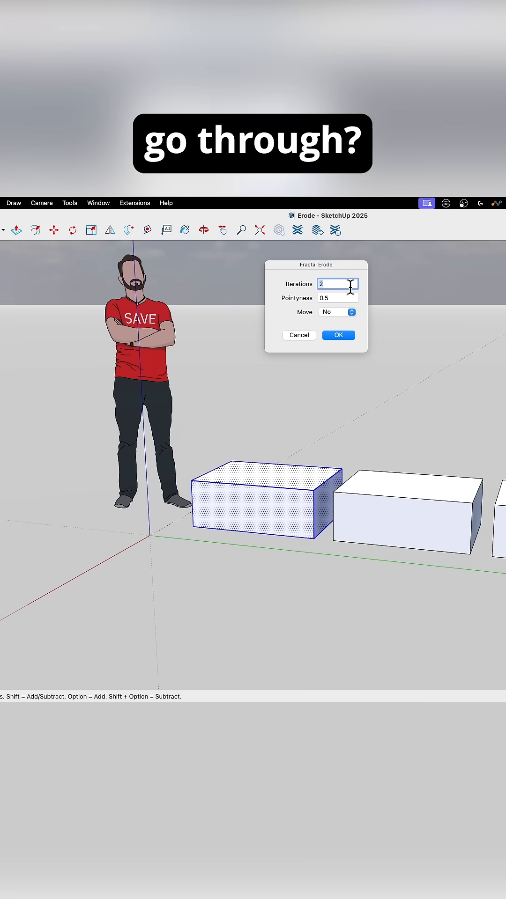
{"action": "mouse_move", "coordinate": [246, 415]}
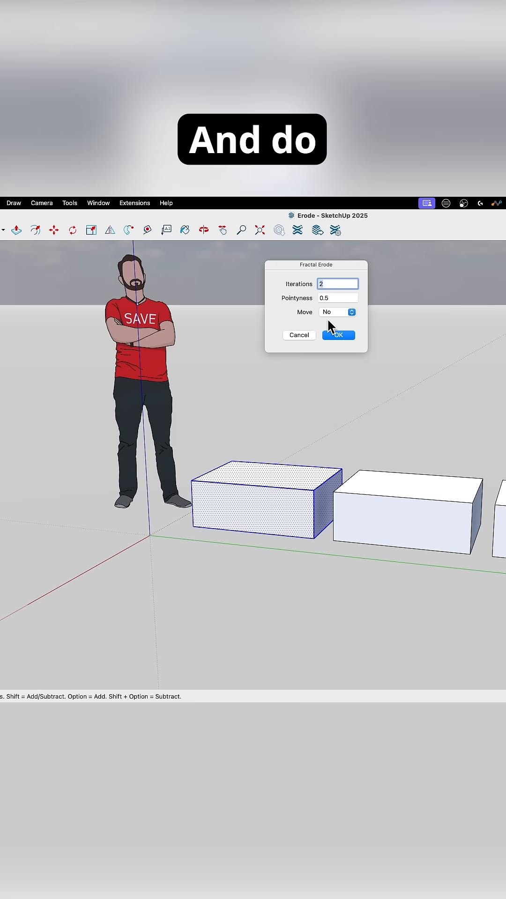
{"action": "mouse_move", "coordinate": [154, 271]}
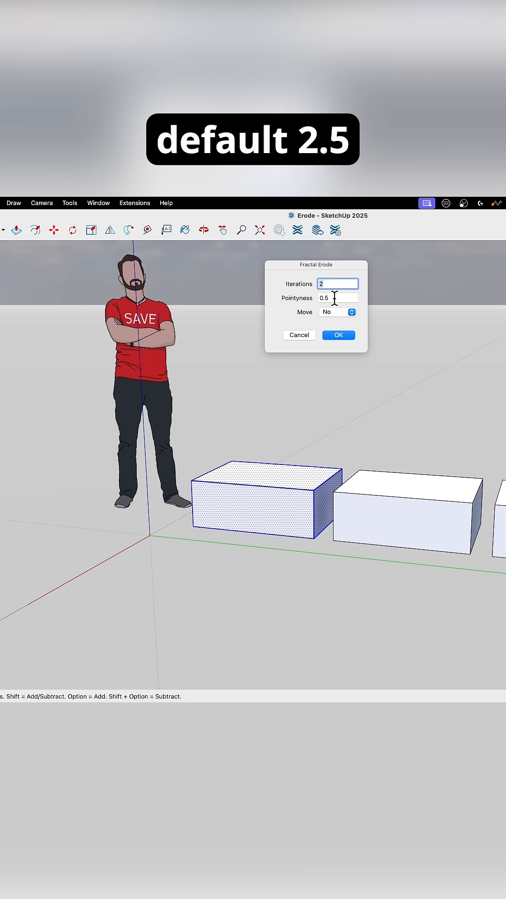
{"action": "mouse_move", "coordinate": [337, 335]}
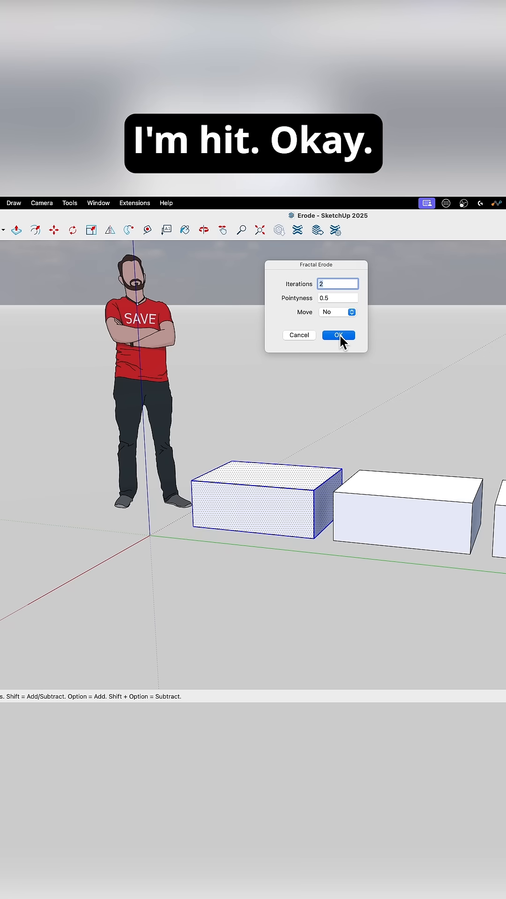
{"action": "left_click", "coordinate": [338, 335]}
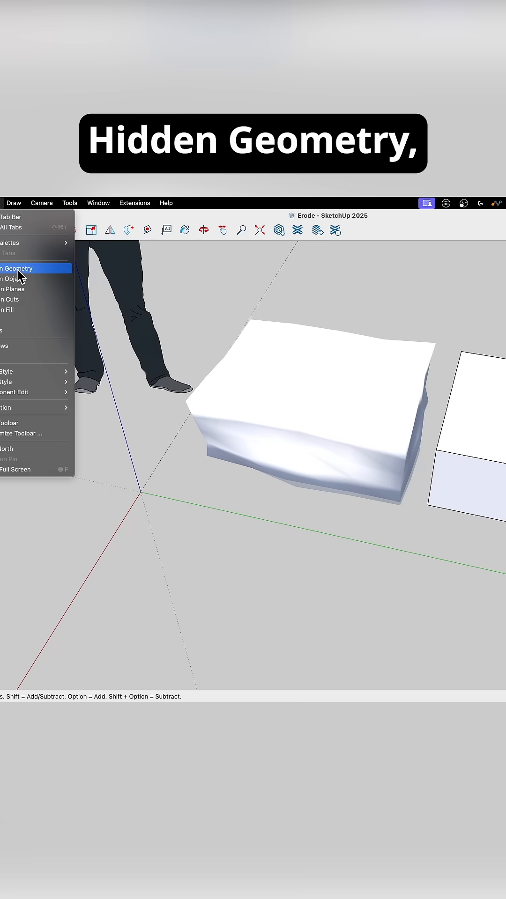
Turn on Hidden Geometry to reveal the eroded box's triangulated mesh edges
{"action": "left_click", "coordinate": [17, 269]}
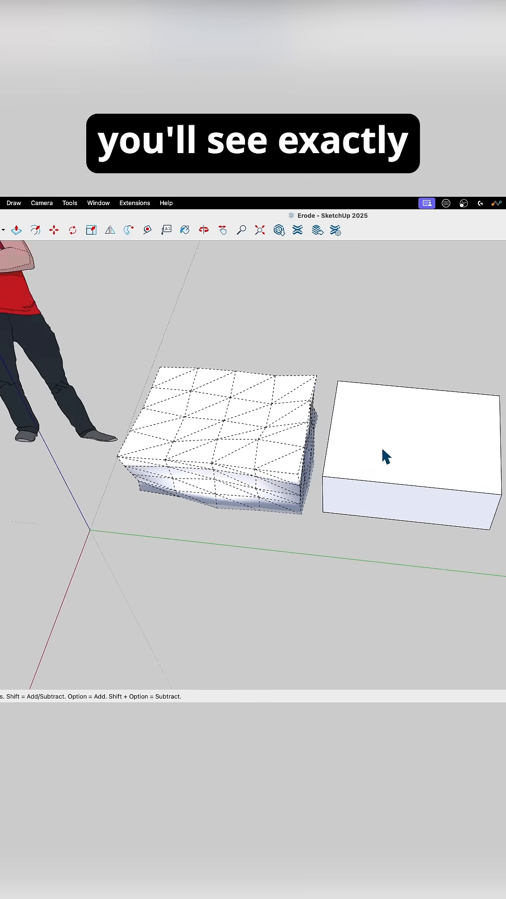